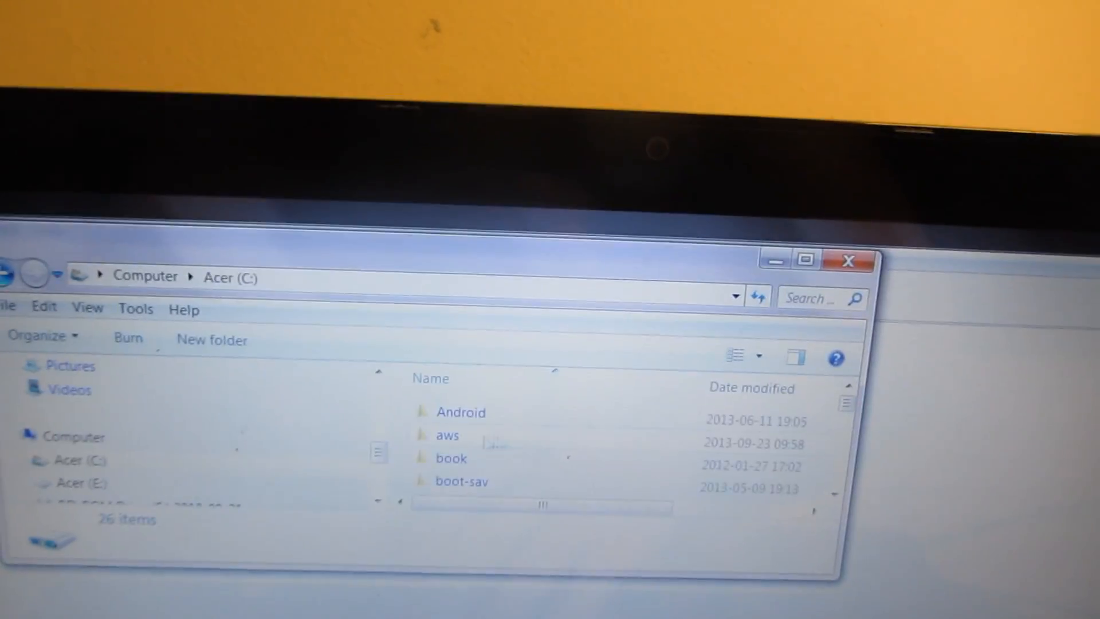
Step: Scroll to the Flashtool executable in C:\Flashtool and launch it
{"action": "scroll", "scroll_direction": "down", "scroll_amount": 3}
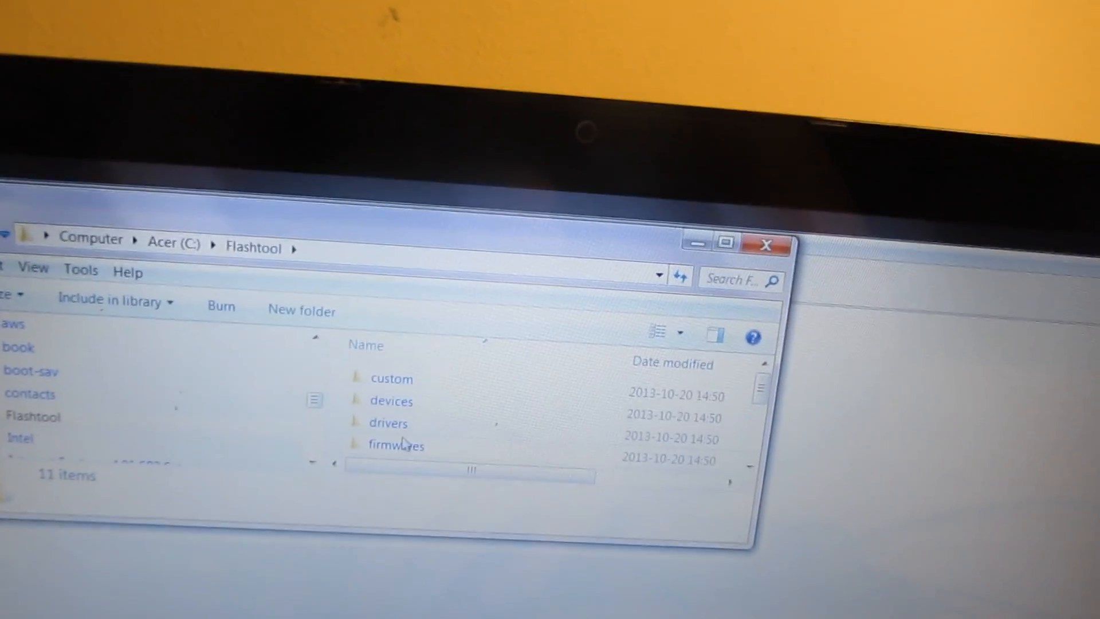
{"action": "double_click", "coordinate": [397, 444]}
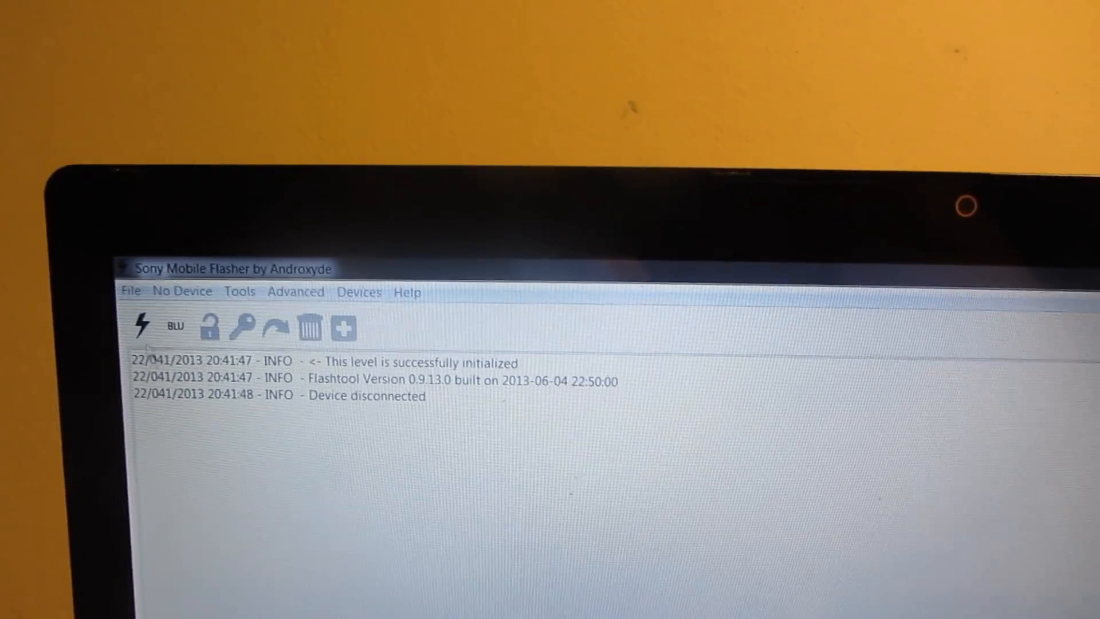
Step: Start the Flash action to reach the Firmware Selector listing C6903 firmwares
{"action": "left_click", "coordinate": [144, 327]}
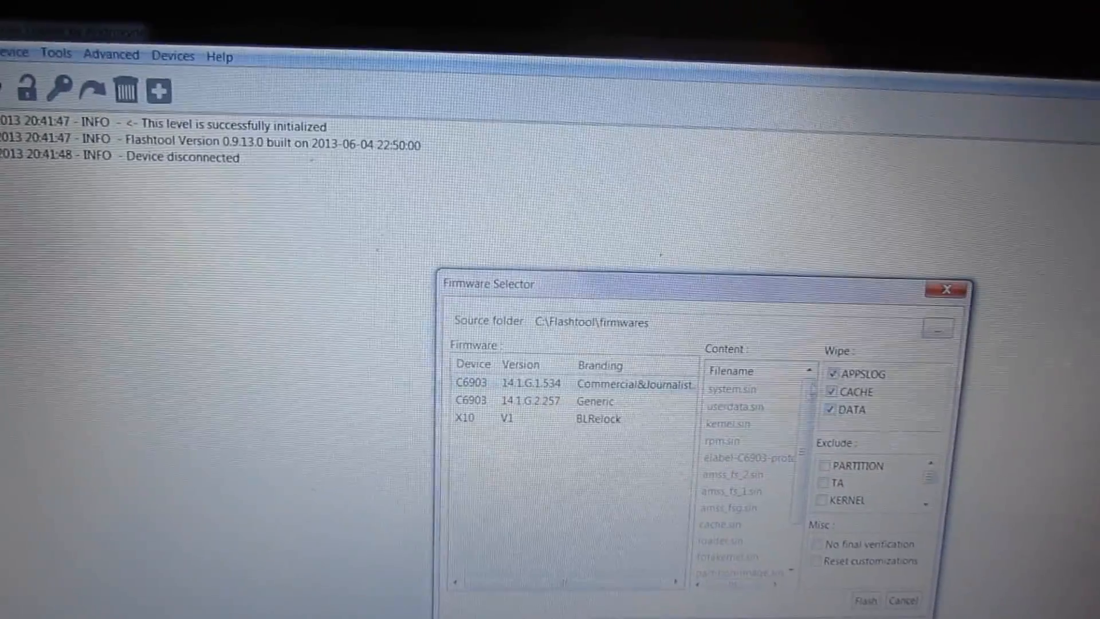
{"action": "left_click", "coordinate": [865, 600]}
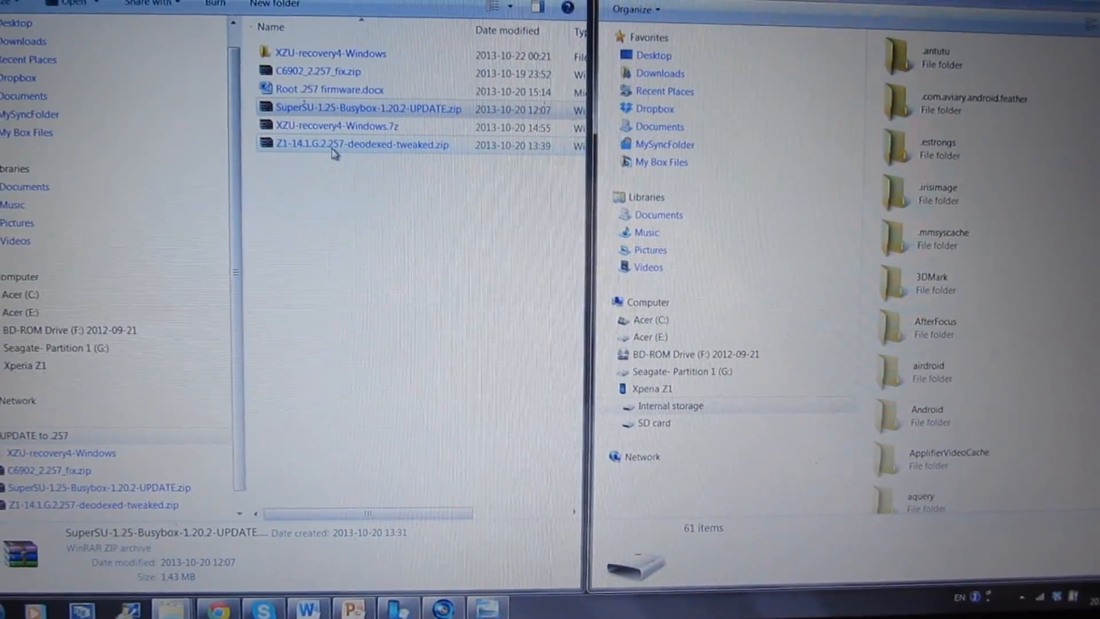
Step: Drag Z1-14.1.G.2.257-deodexed-tweaked.zip into the Xperia Z1 Internal storage window
{"action": "left_click", "coordinate": [360, 144]}
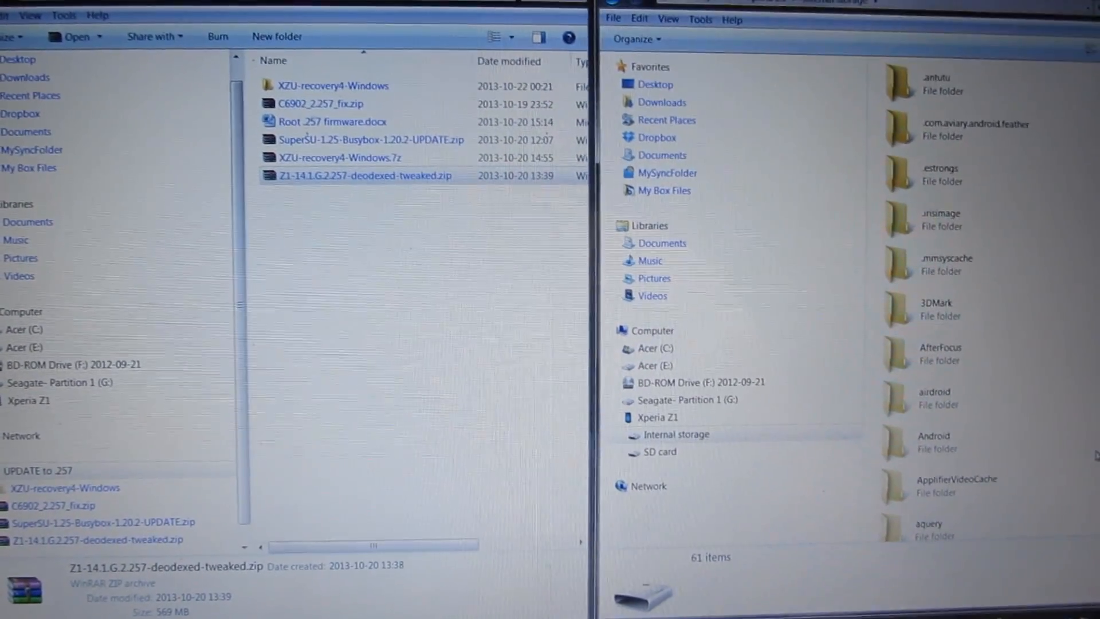
{"action": "left_click_drag", "start_coordinate": [363, 174], "coordinate": [681, 434]}
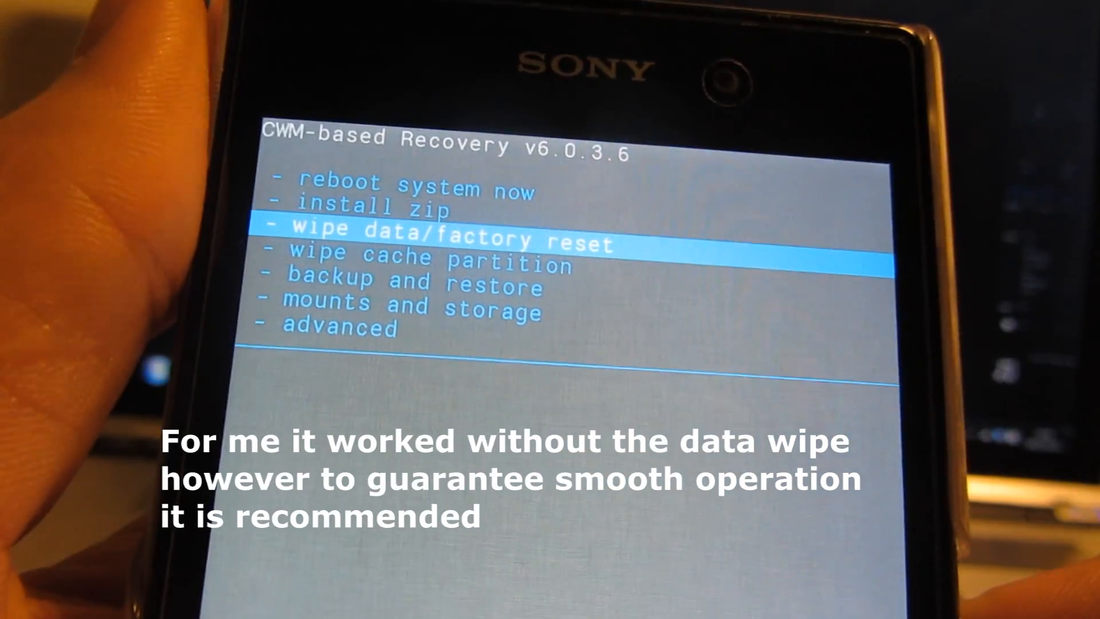
Step: Choose 'wipe data/factory reset' in the CWM main menu
{"action": "left_click", "coordinate": [442, 242]}
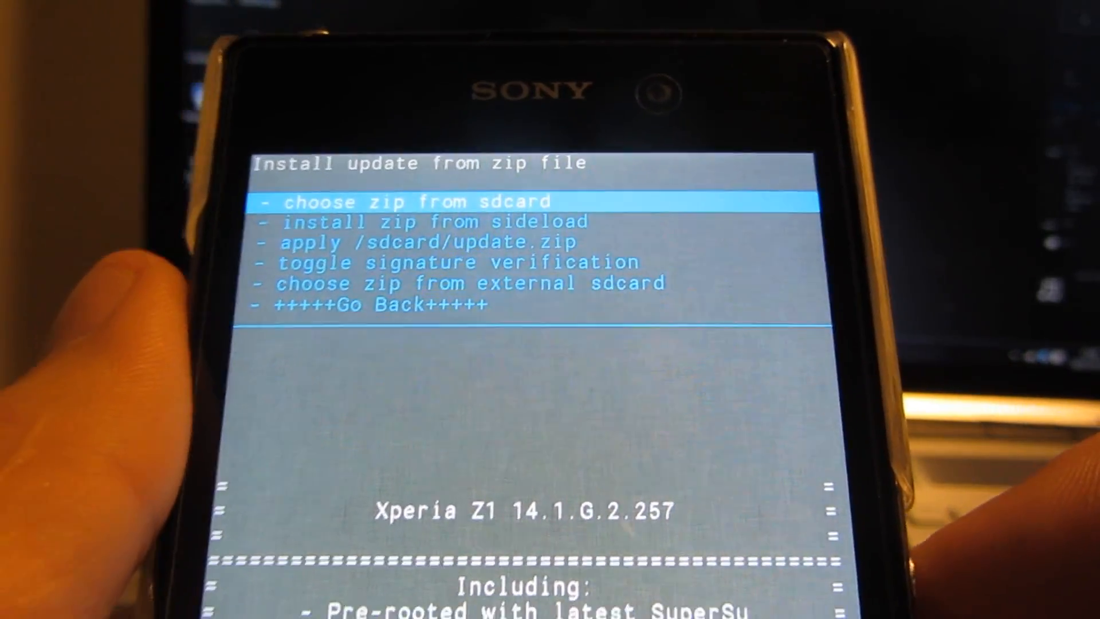
Step: Choose 'choose zip from sdcard' and scroll /sdcard/0/ toward the firmware zip
{"action": "left_click", "coordinate": [407, 202]}
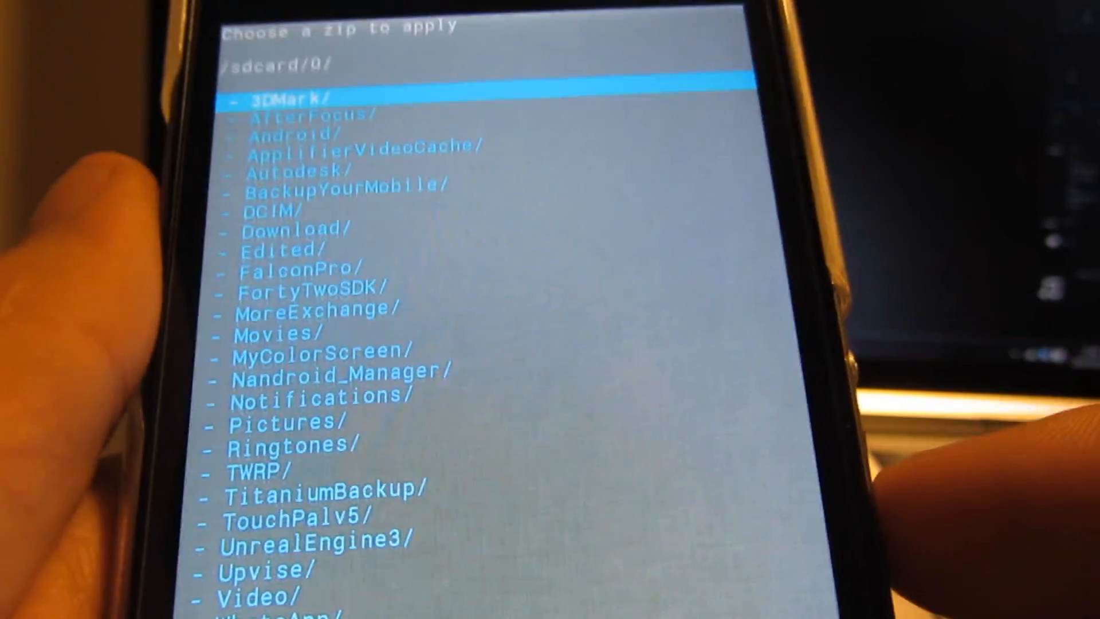
{"action": "scroll", "scroll_direction": "down", "scroll_amount": 3}
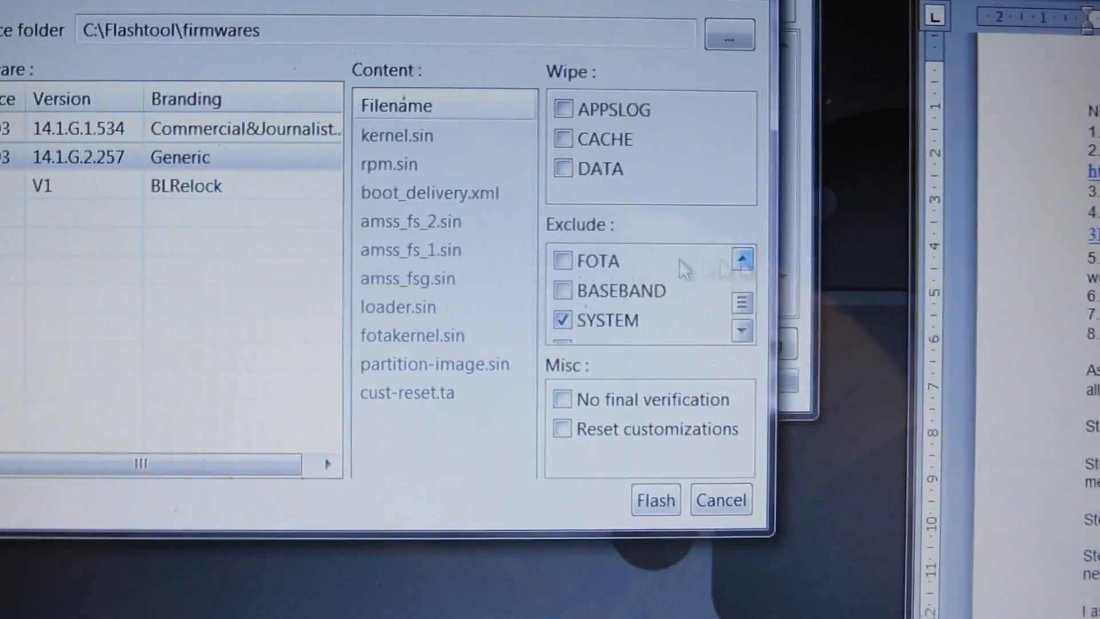
Step: Exclude SYSTEM, ROOTBUNDLE, PARTITION, TA and FOTA for C6903 14.1.G.2.257 Generic, keeping KERNEL
{"action": "left_click", "coordinate": [743, 254]}
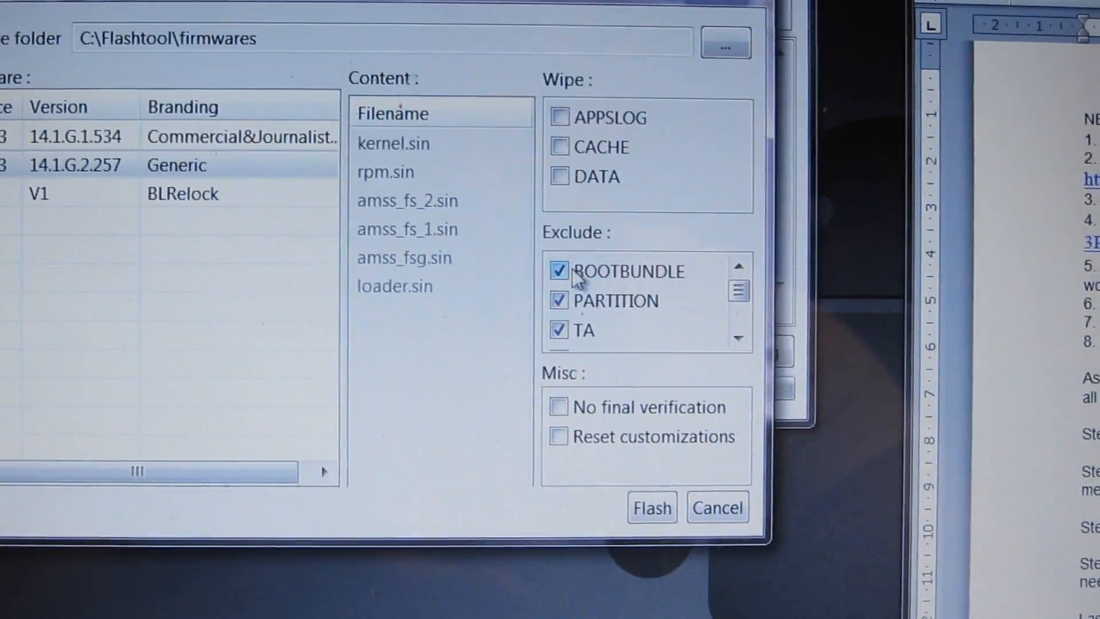
{"action": "left_click", "coordinate": [736, 365]}
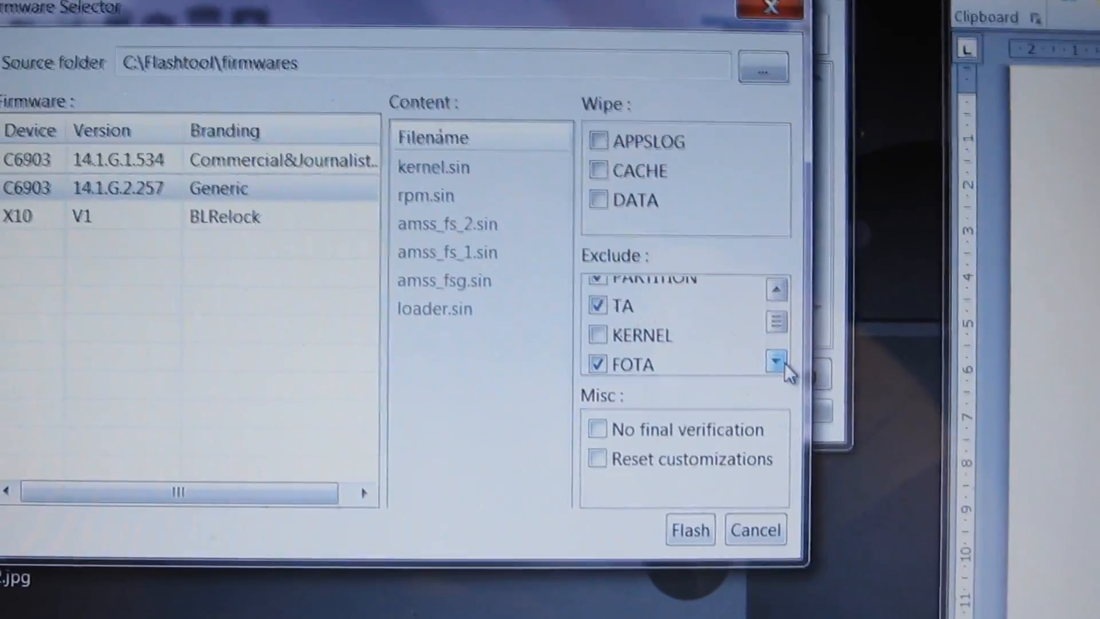
{"action": "left_click", "coordinate": [775, 361]}
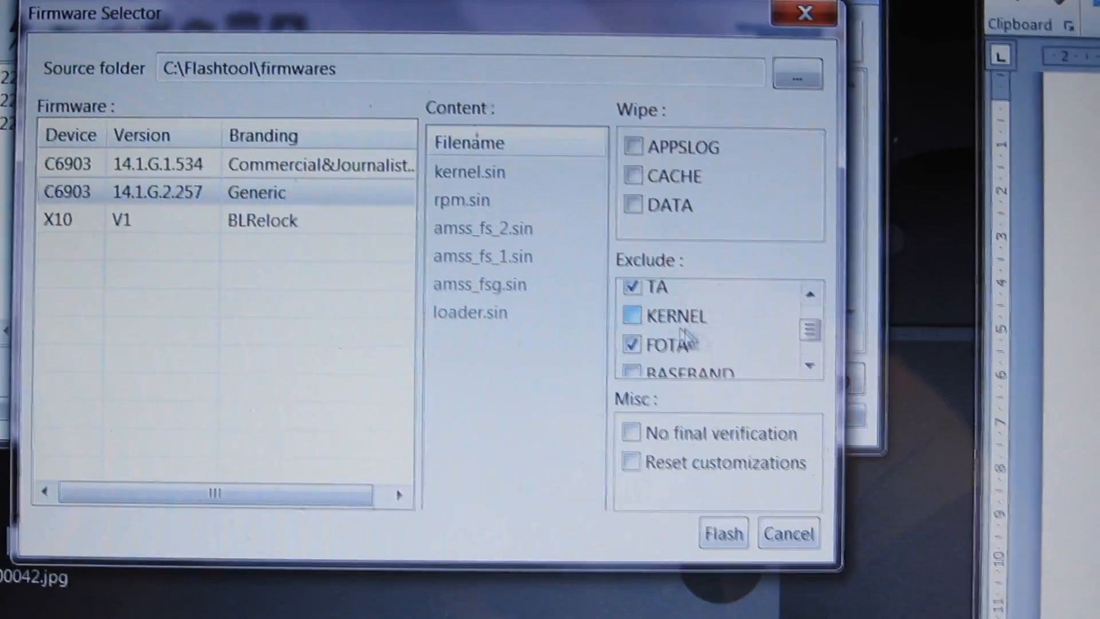
{"action": "left_click", "coordinate": [810, 365]}
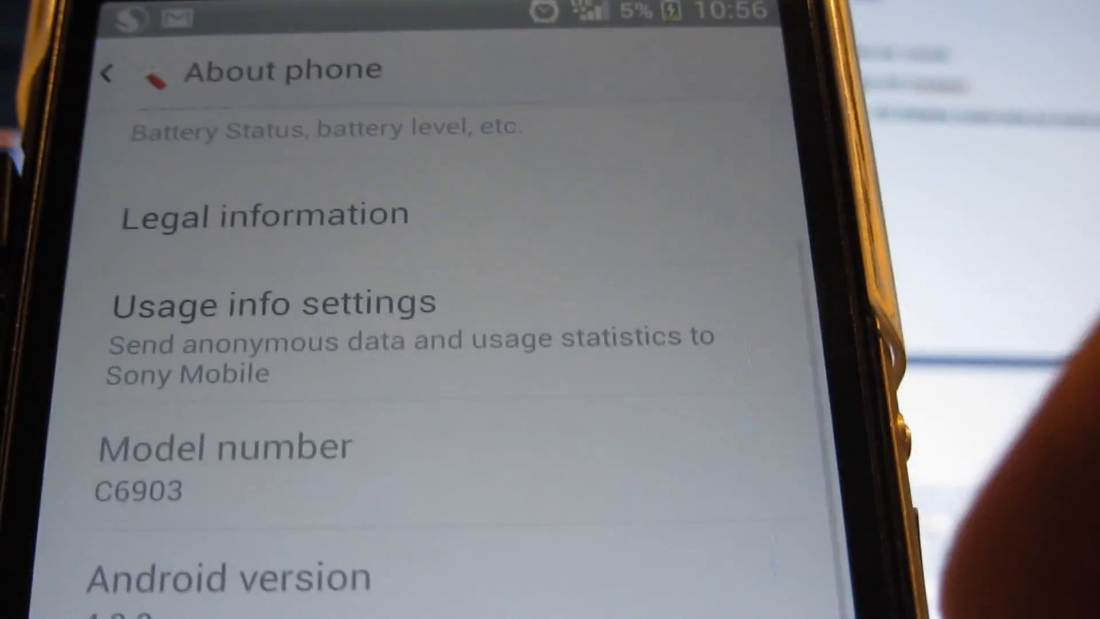
Step: Scroll About phone down to Android version 4.2.2 and build number 14.1.G.2.257
{"action": "scroll", "scroll_direction": "down", "scroll_amount": 3}
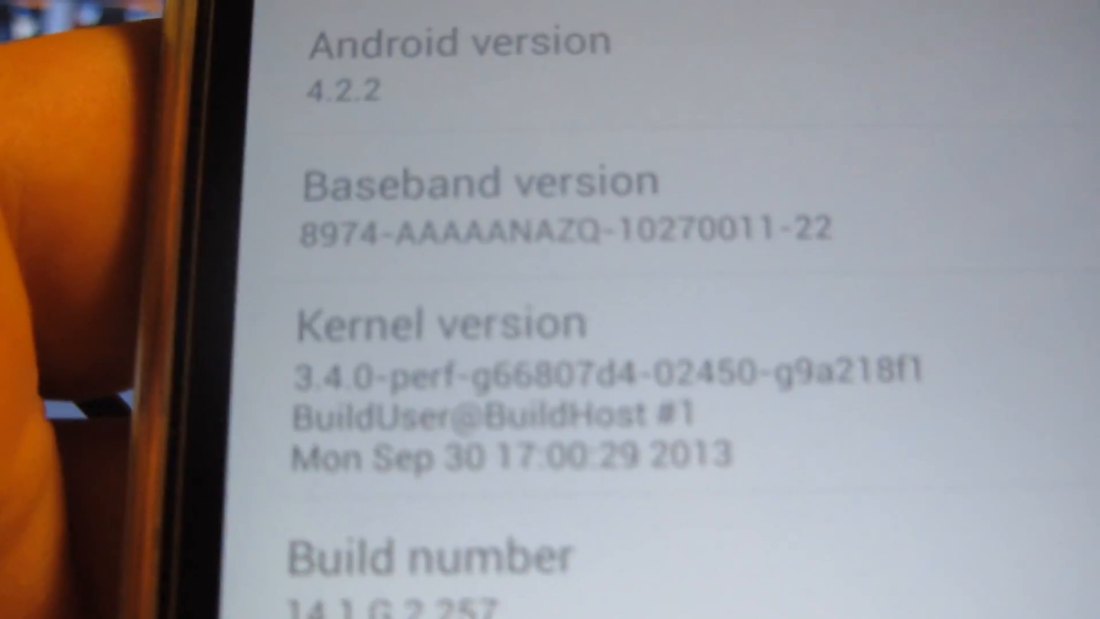
{"action": "scroll", "scroll_direction": "down", "scroll_amount": 3}
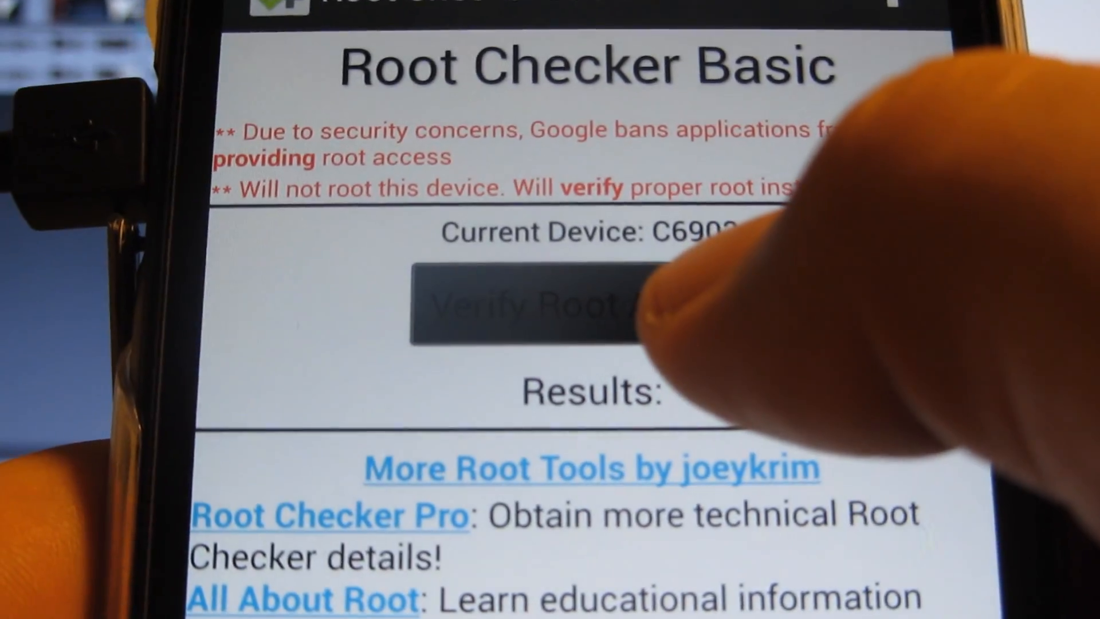
Step: Tap Verify Root Access in Root Checker Basic
{"action": "left_click", "coordinate": [533, 306]}
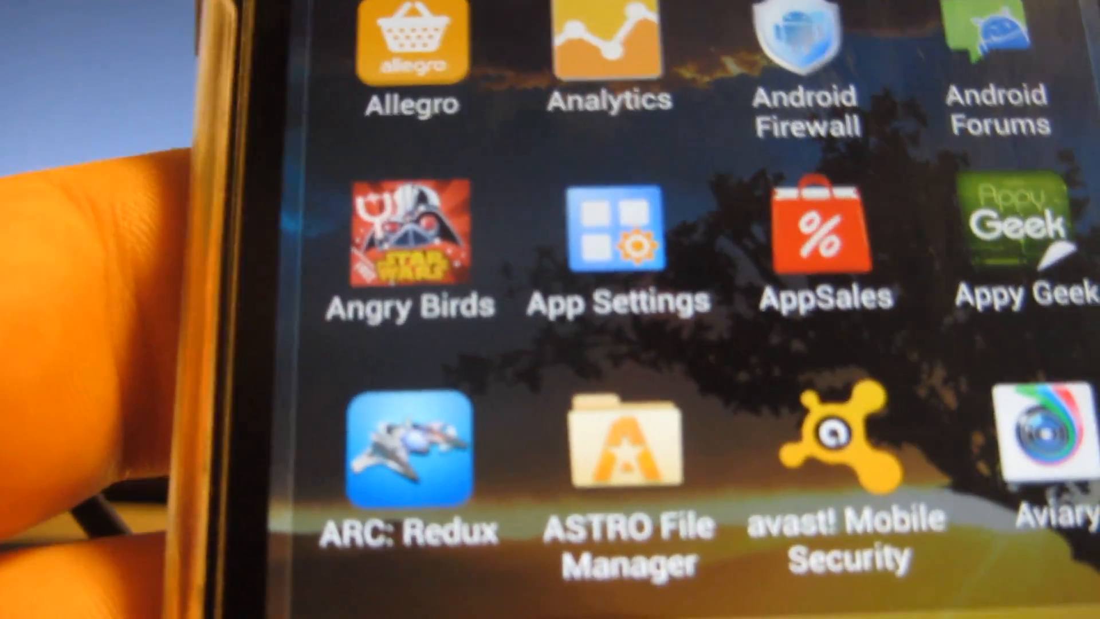
{"action": "scroll", "scroll_direction": "down", "scroll_amount": 3}
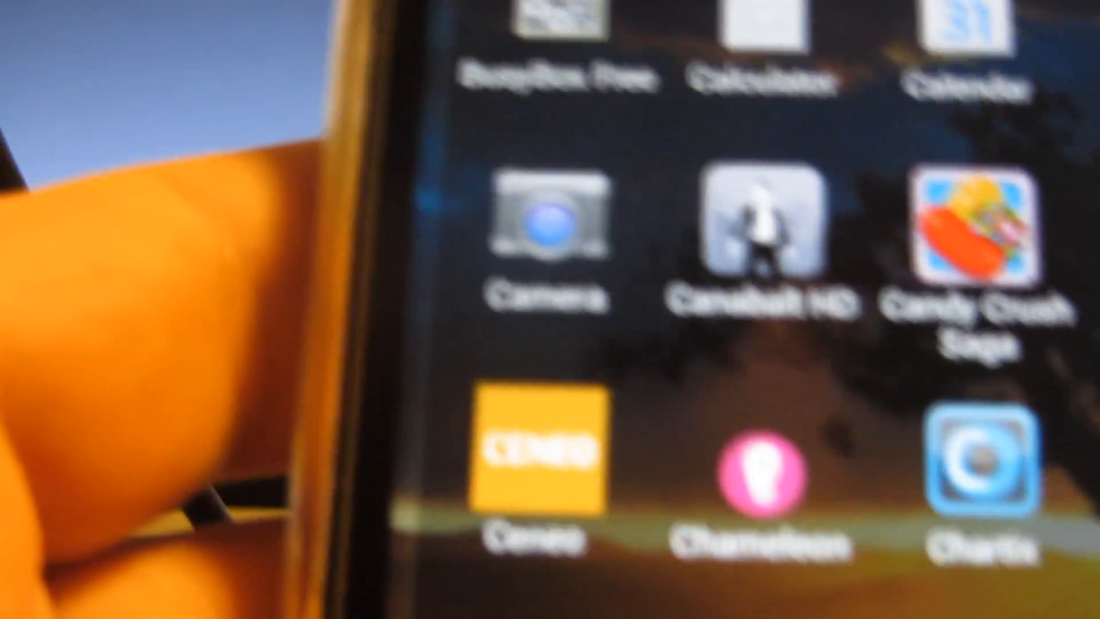